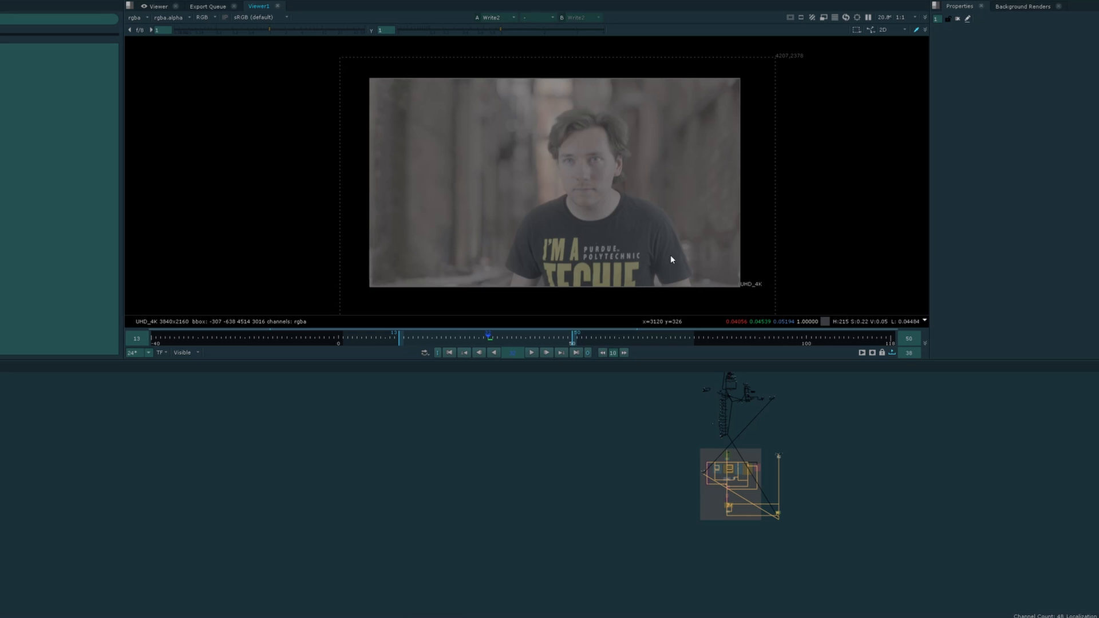
{"action": "mouse_move", "coordinate": [659, 272]}
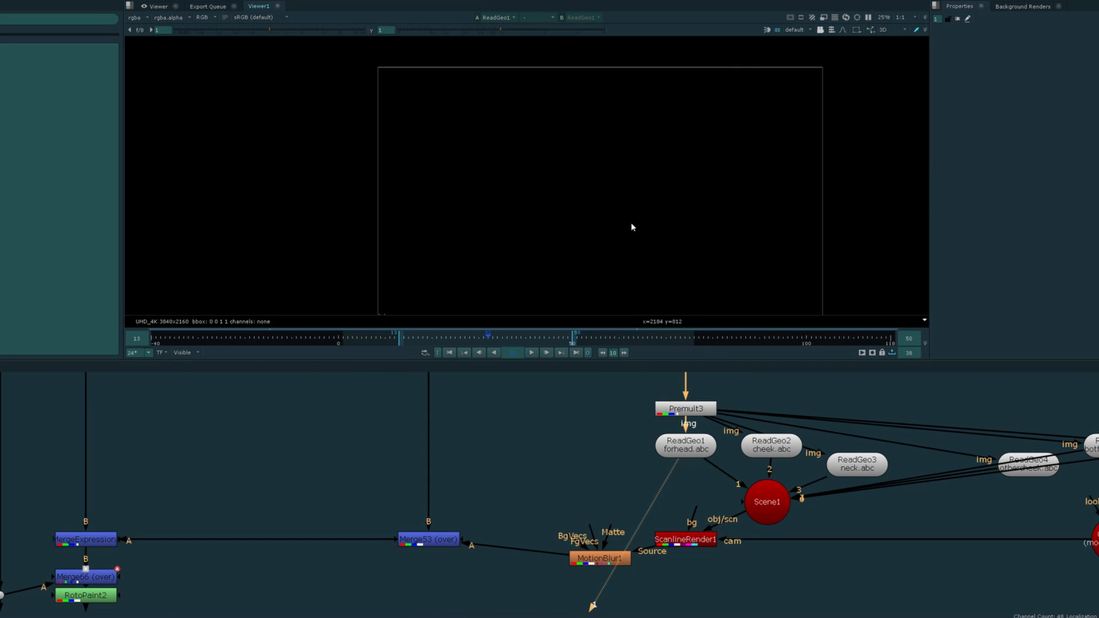
View the MergeExpression node to show the graded actor plate at the merge stage.
{"action": "left_click", "coordinate": [882, 30]}
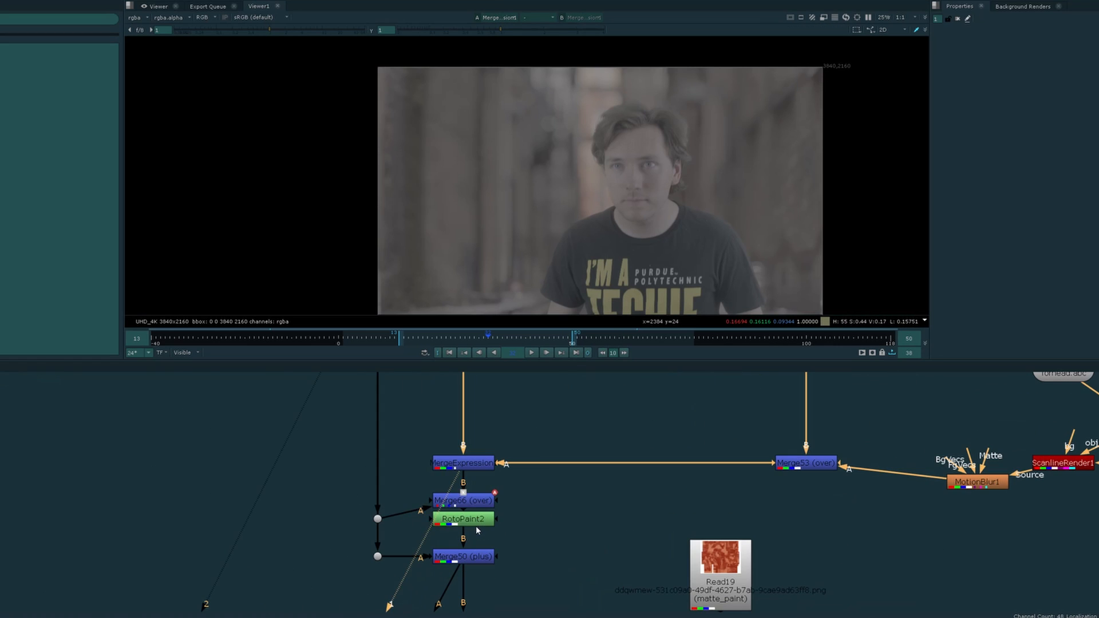
View Merge63 showing the branching vein strands with RotoPaint2's properties shown.
{"action": "left_click", "coordinate": [461, 517]}
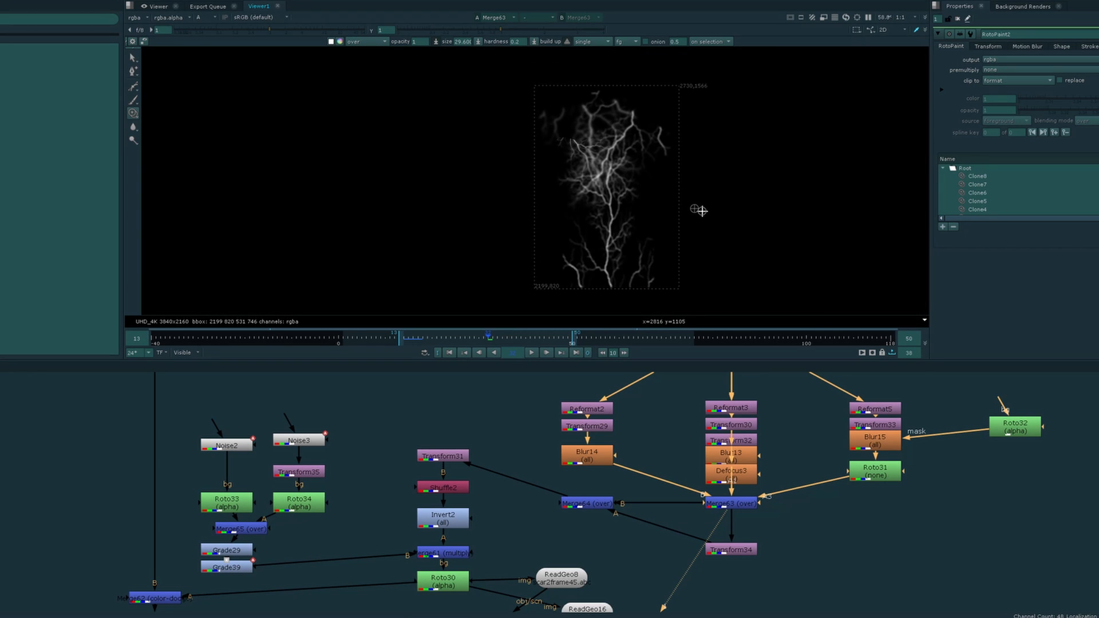
View the merge combining the mirrored vein strands over the actor's face plate.
{"action": "scroll", "scroll_direction": "down", "scroll_amount": 3}
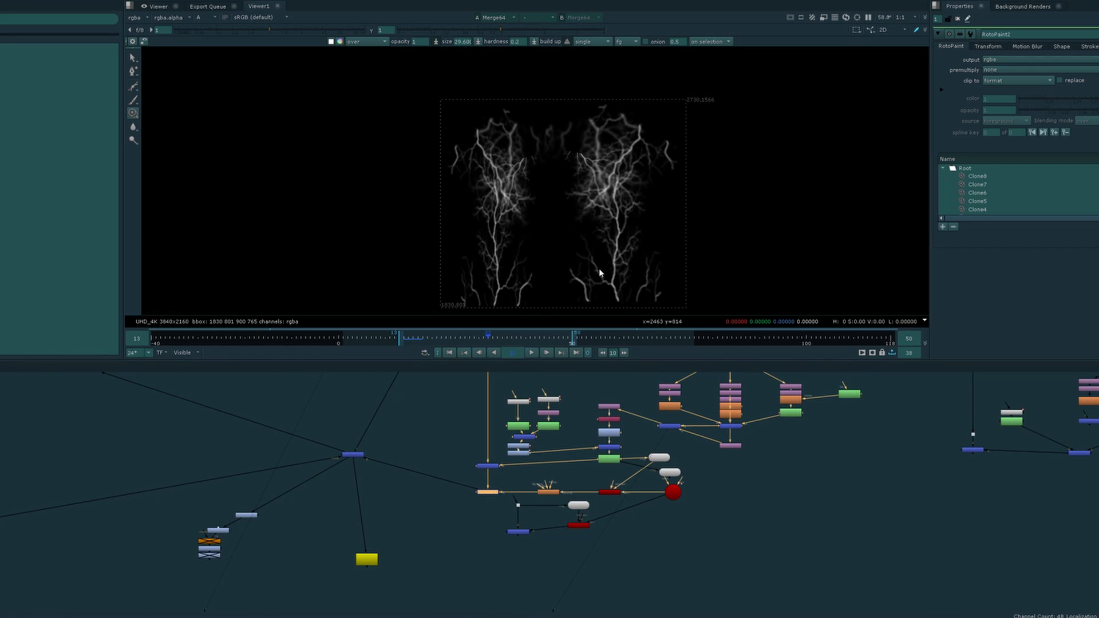
{"action": "left_click", "coordinate": [204, 18]}
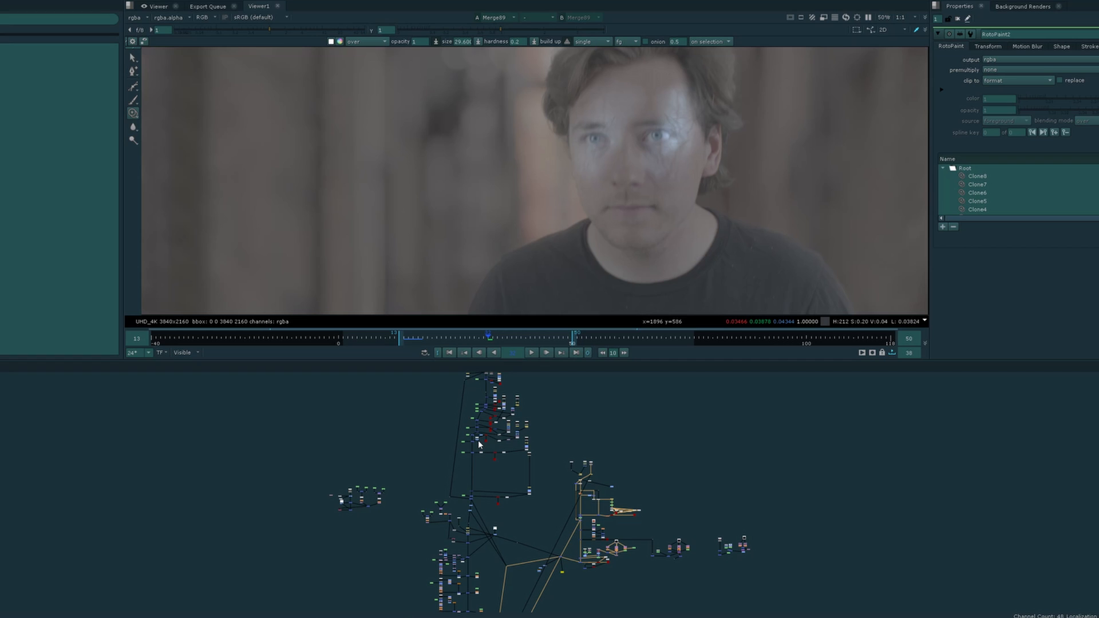
{"action": "mouse_move", "coordinate": [522, 461]}
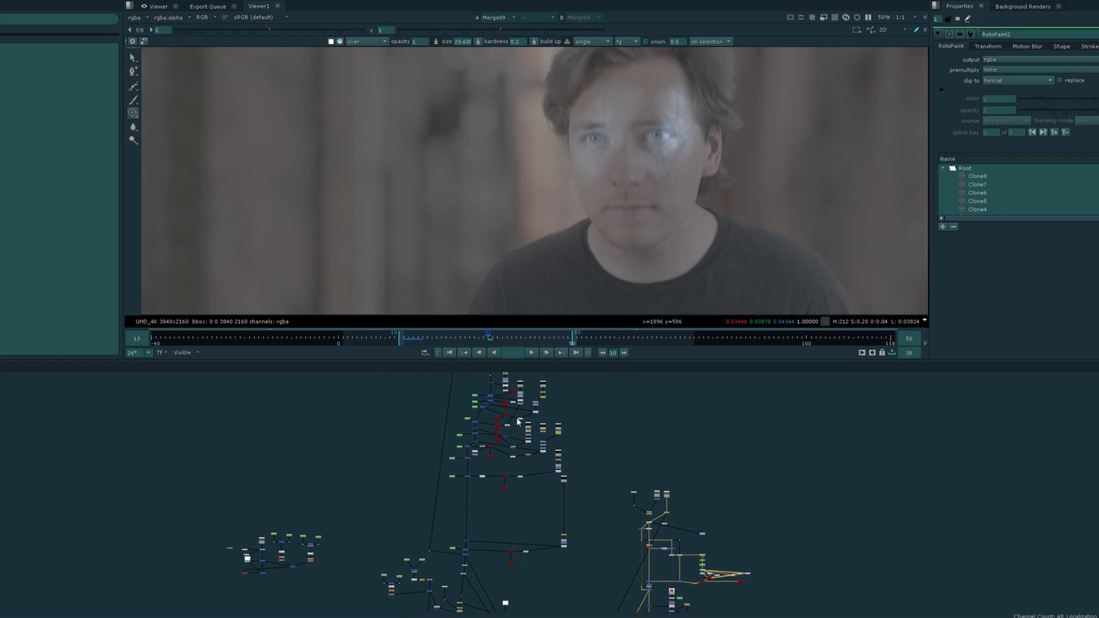
Bring the Read nodes into view and show Read22's ungraded A001 .mov footage.
{"action": "left_click_drag", "start_coordinate": [518, 423], "coordinate": [349, 475]}
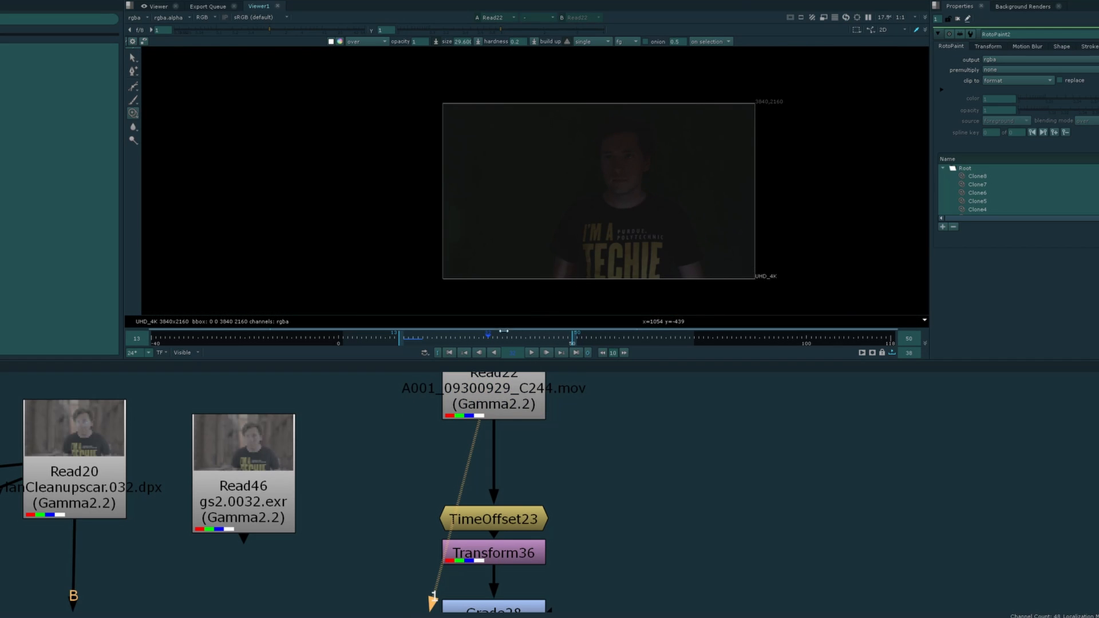
{"action": "left_click", "coordinate": [494, 518]}
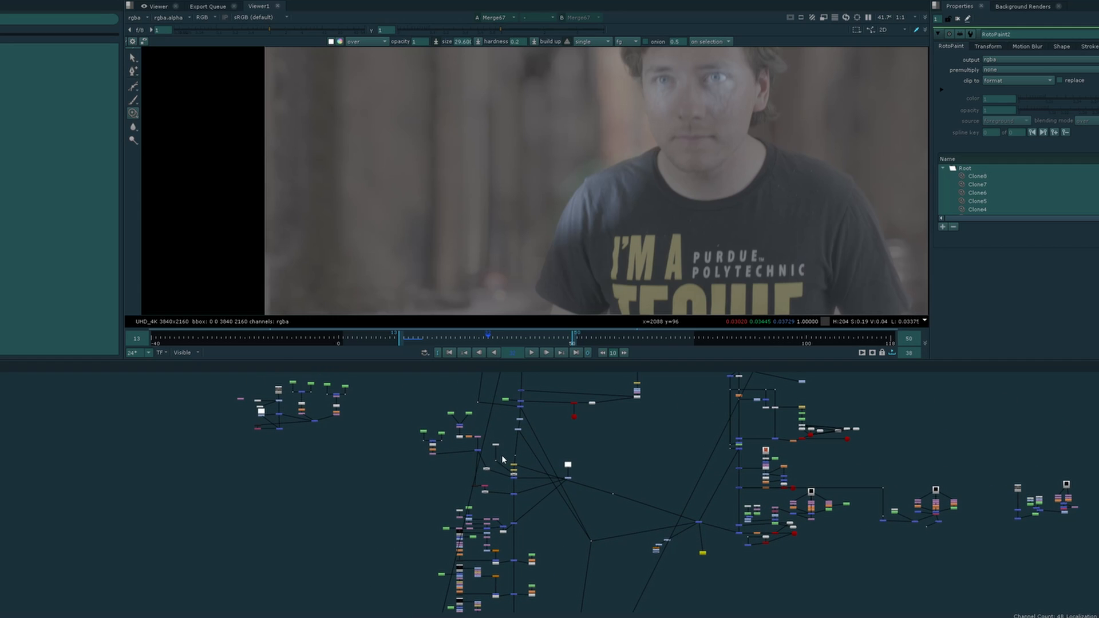
{"action": "mouse_move", "coordinate": [482, 435]}
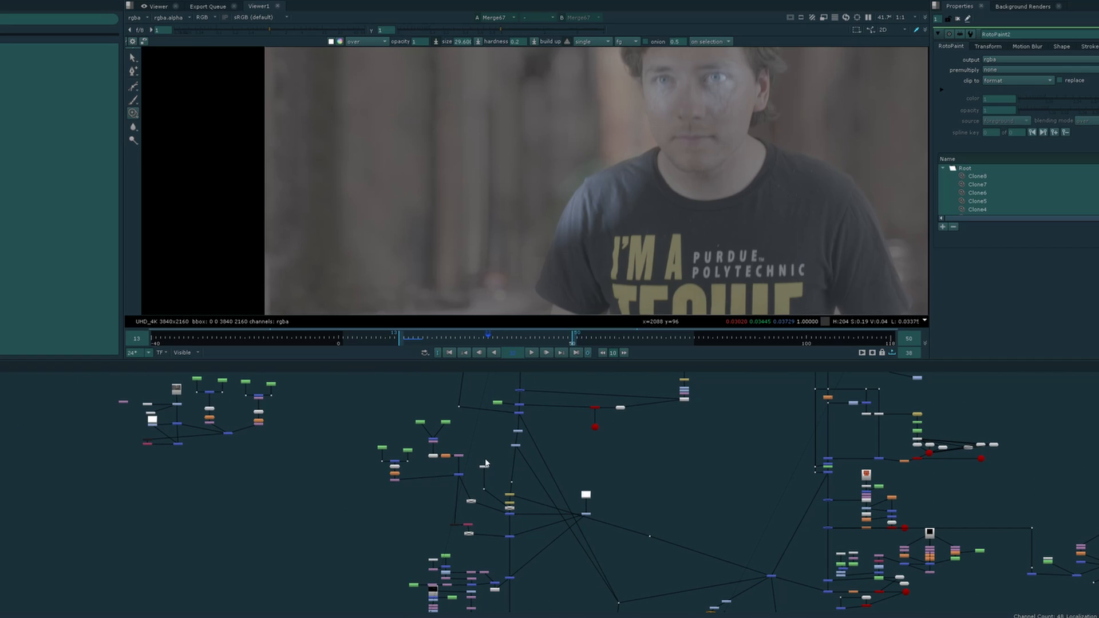
{"action": "mouse_move", "coordinate": [483, 461]}
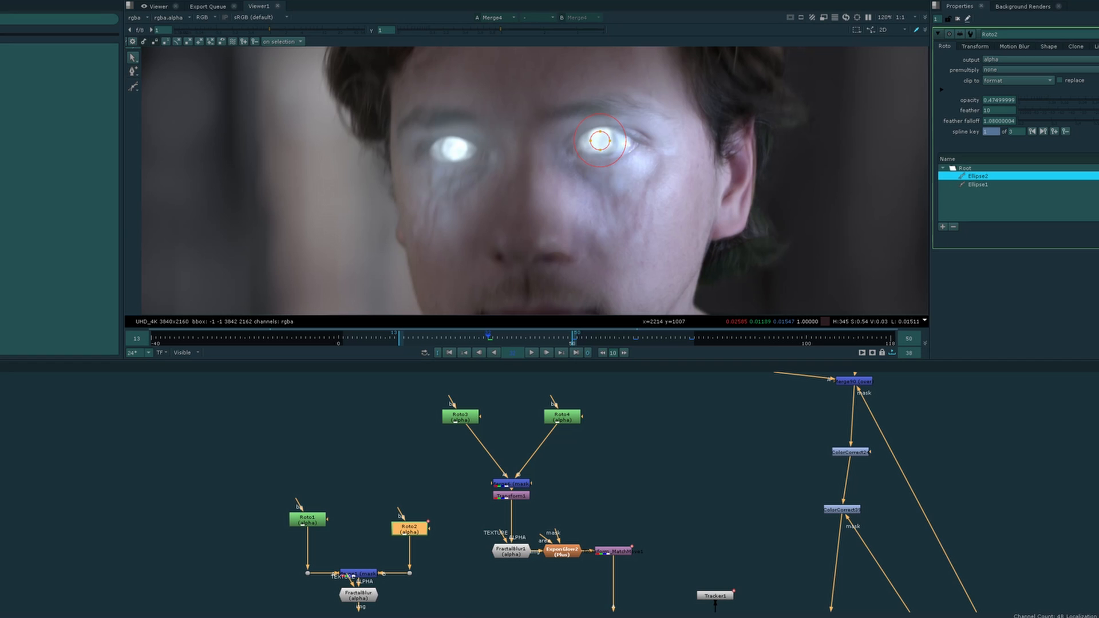
{"action": "mouse_move", "coordinate": [995, 302]}
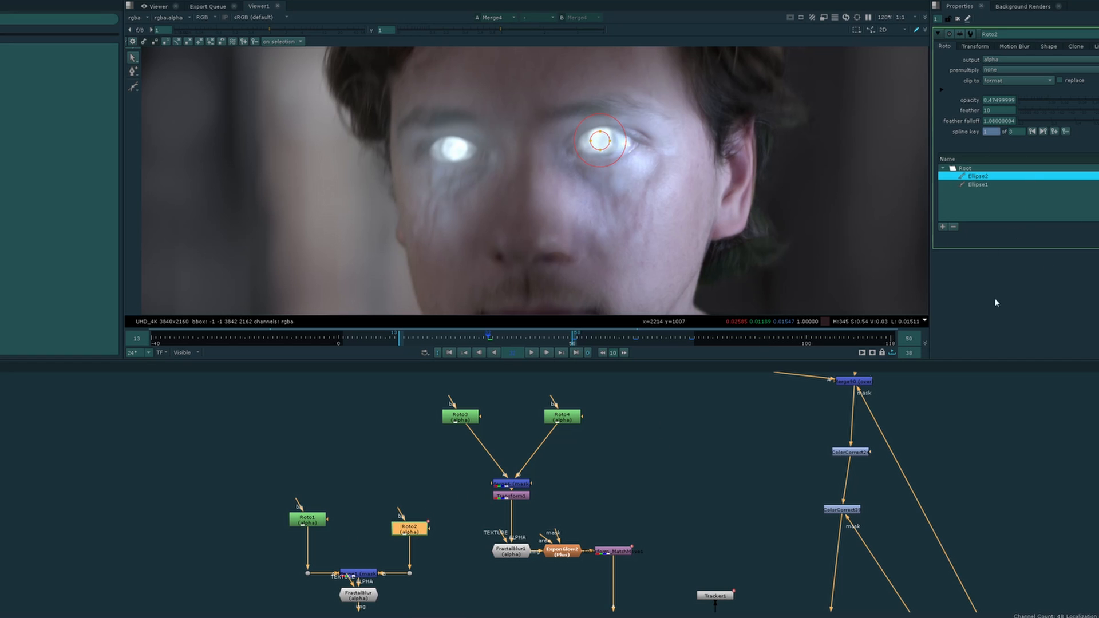
View bm_OpticalGlow7 to isolate the two soft white eye glows on black.
{"action": "left_click", "coordinate": [979, 184]}
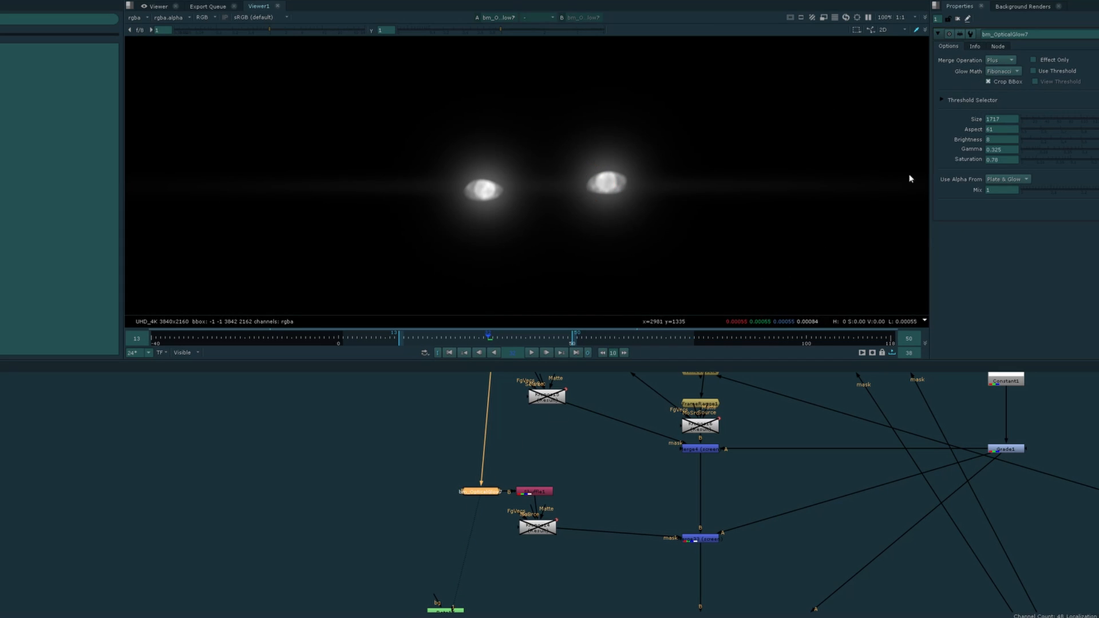
{"action": "left_click", "coordinate": [1000, 130]}
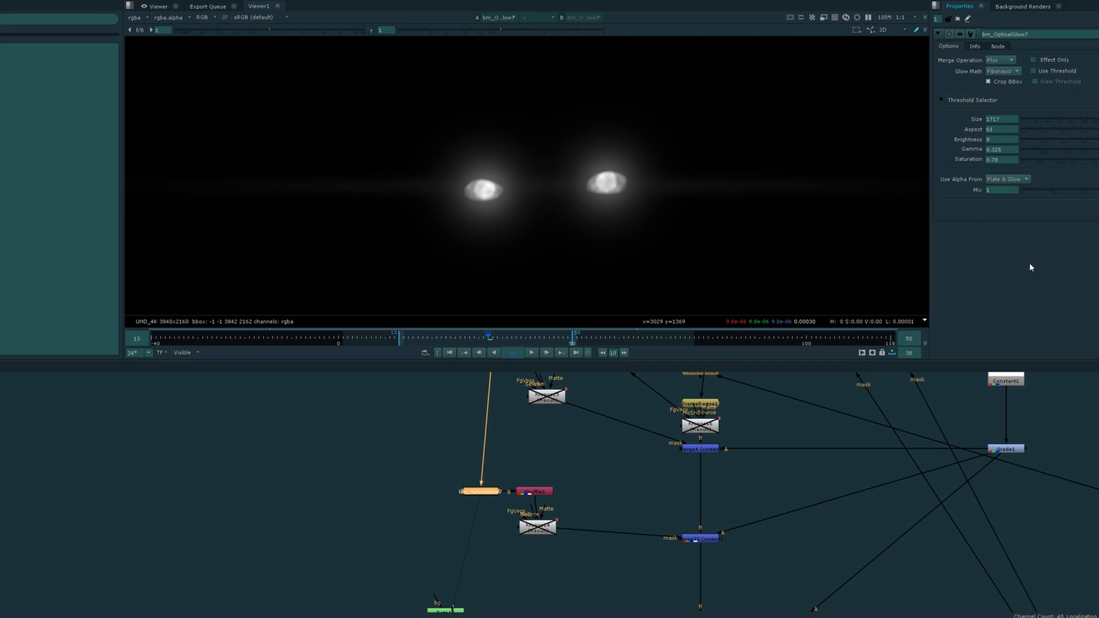
{"action": "mouse_move", "coordinate": [1039, 196]}
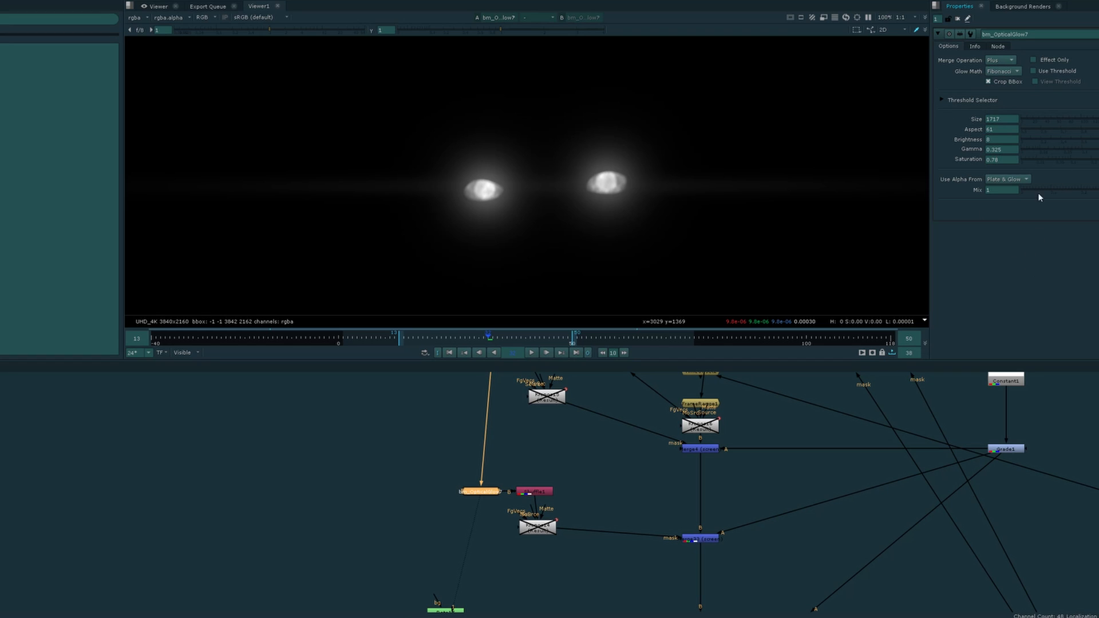
{"action": "mouse_move", "coordinate": [1007, 151]}
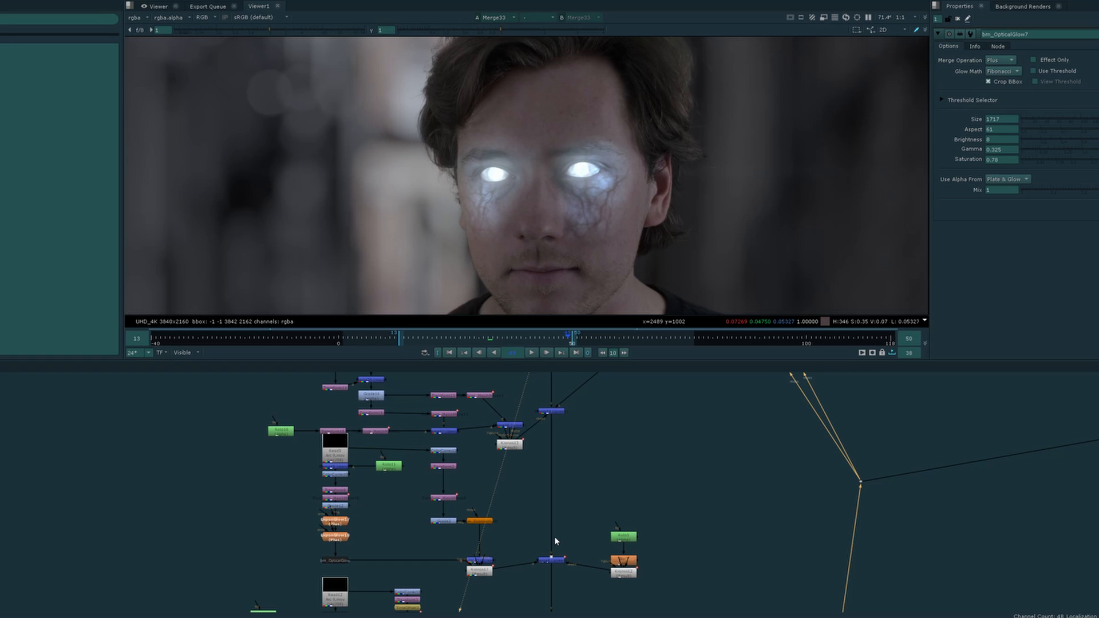
{"action": "mouse_move", "coordinate": [475, 459]}
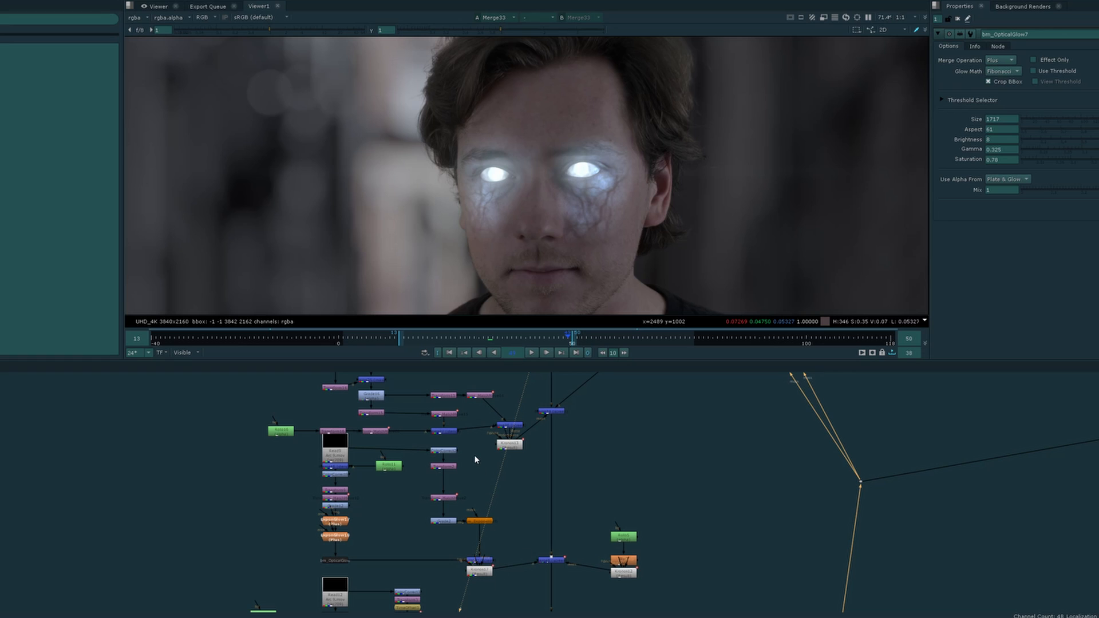
{"action": "mouse_move", "coordinate": [469, 473]}
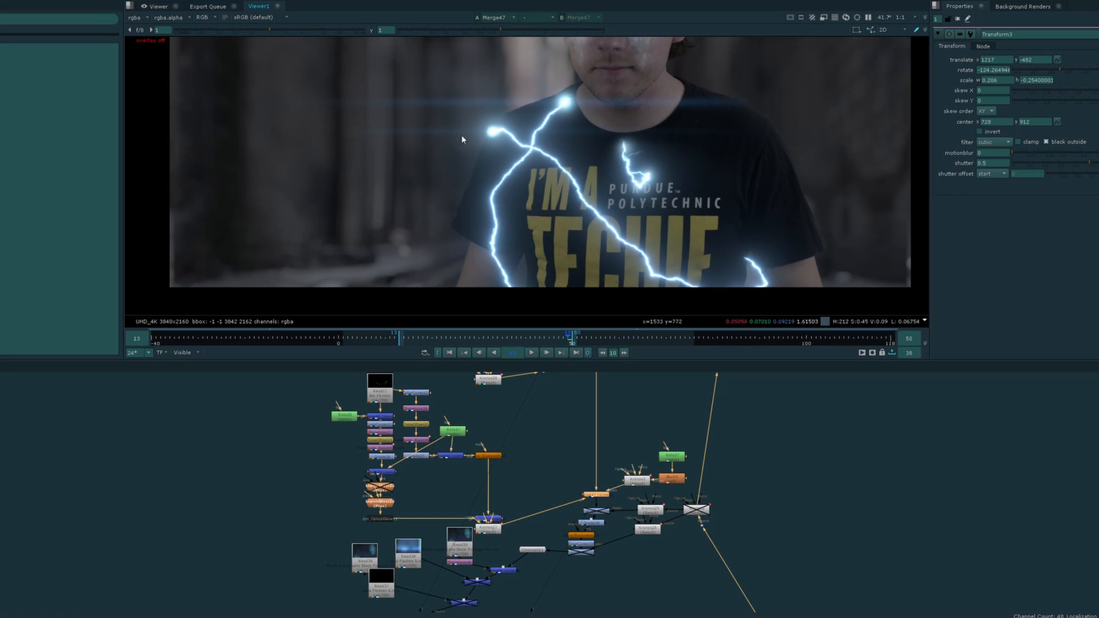
{"action": "mouse_move", "coordinate": [738, 255]}
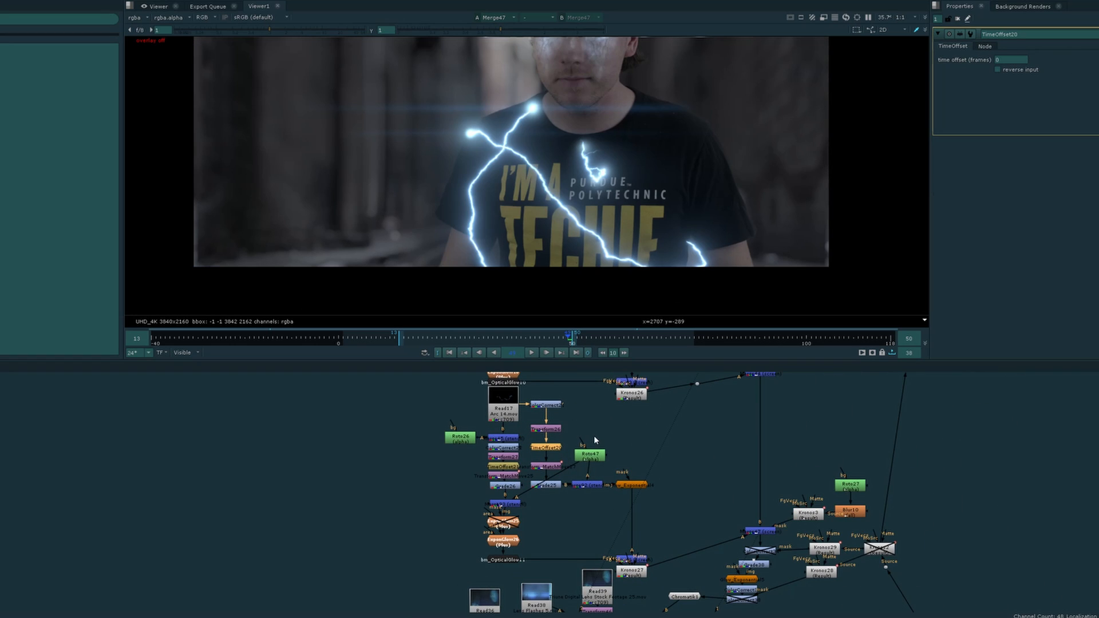
Pan to the lightning branch and view Merge47's bolts across the actor's shirt.
{"action": "left_click_drag", "start_coordinate": [529, 393], "coordinate": [669, 498]}
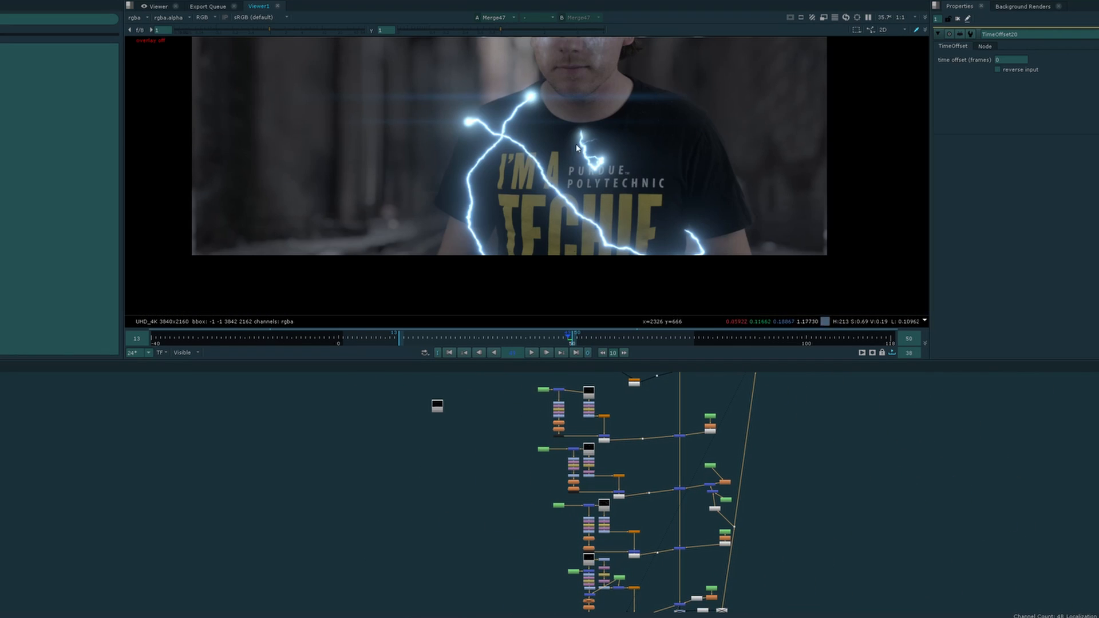
{"action": "mouse_move", "coordinate": [453, 100]}
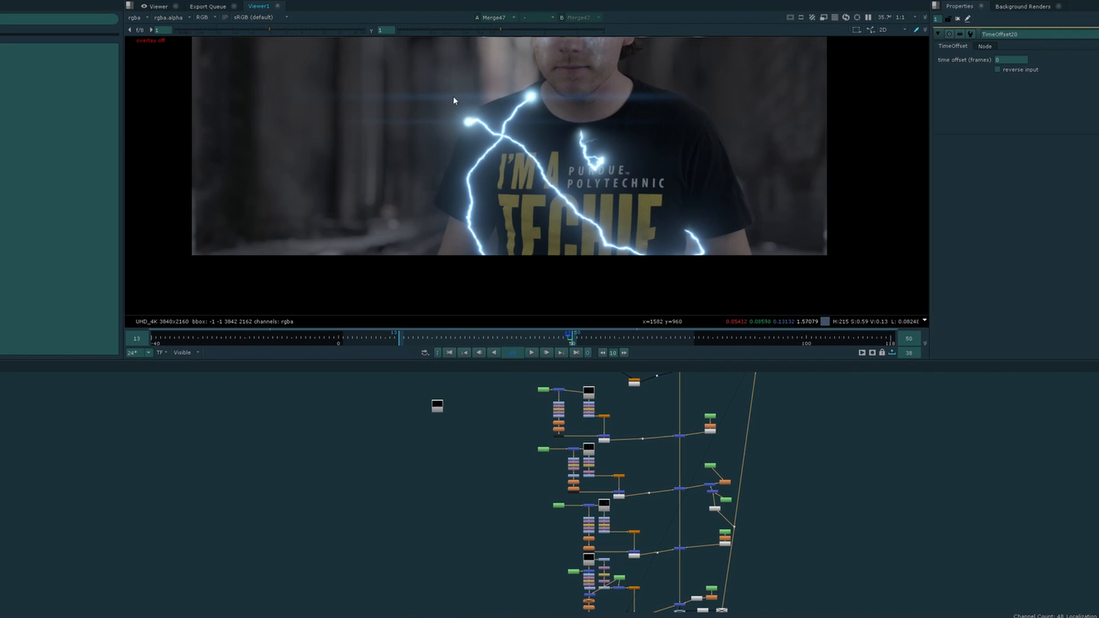
Zoom out to lay out all the parallel lightning branches feeding Merge47.
{"action": "left_click_drag", "start_coordinate": [455, 101], "coordinate": [561, 101]}
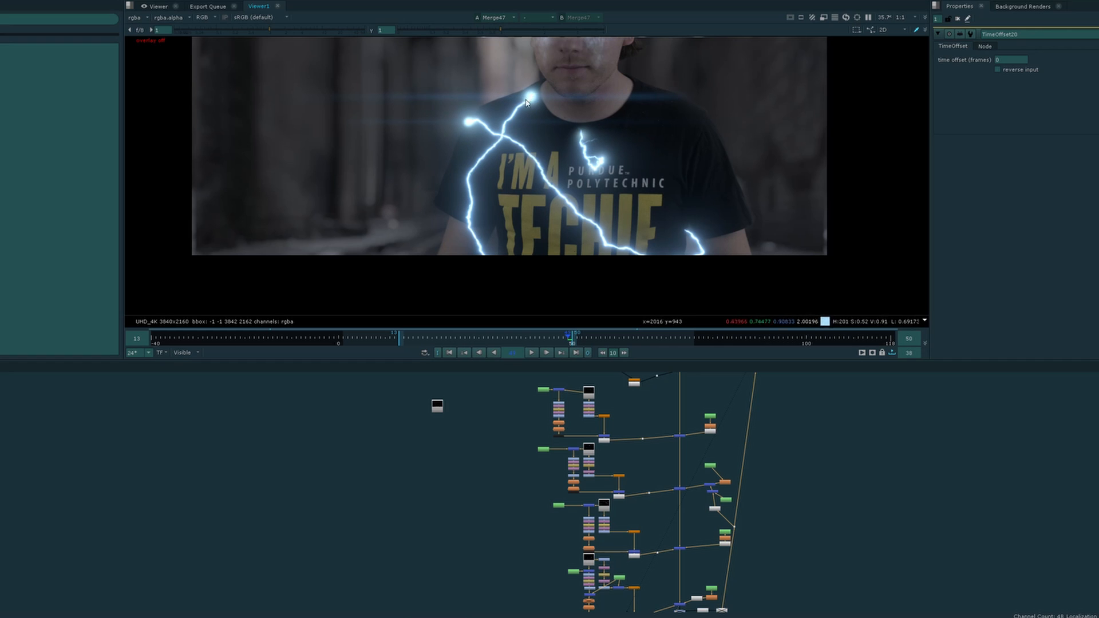
{"action": "mouse_move", "coordinate": [530, 96]}
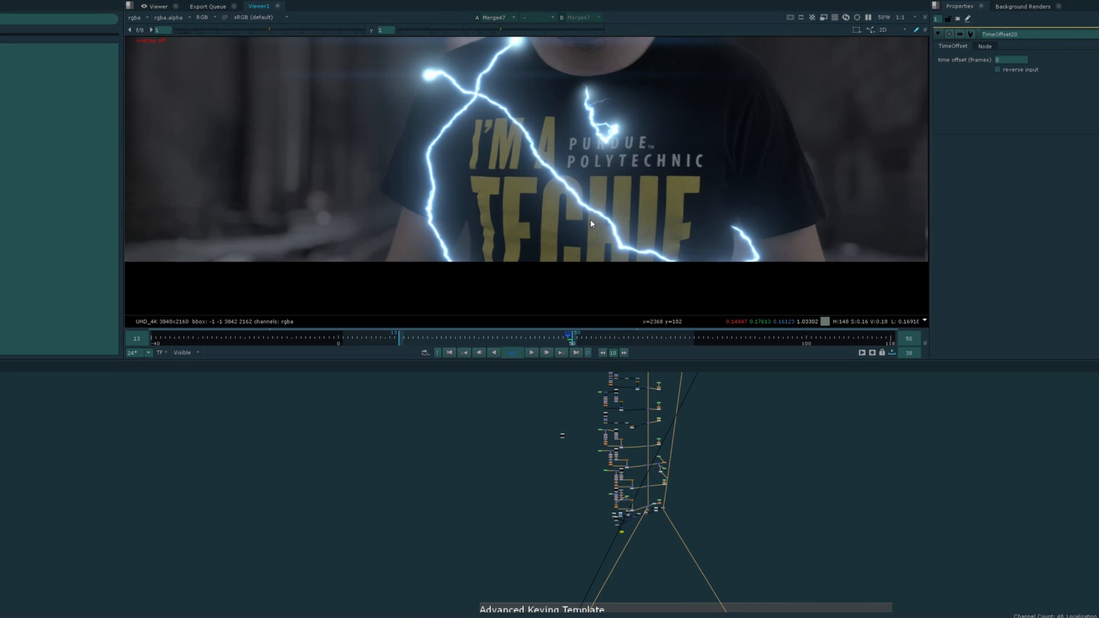
{"action": "mouse_move", "coordinate": [601, 216]}
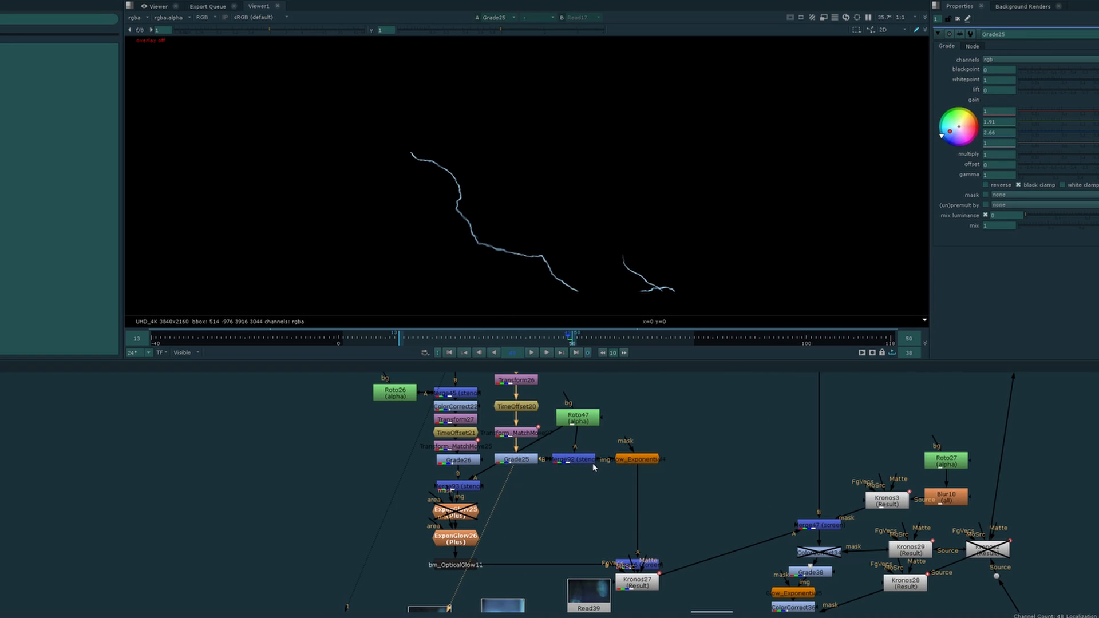
View Grade25's single lightning strand on black with its grade settings shown.
{"action": "double_click", "coordinate": [577, 418]}
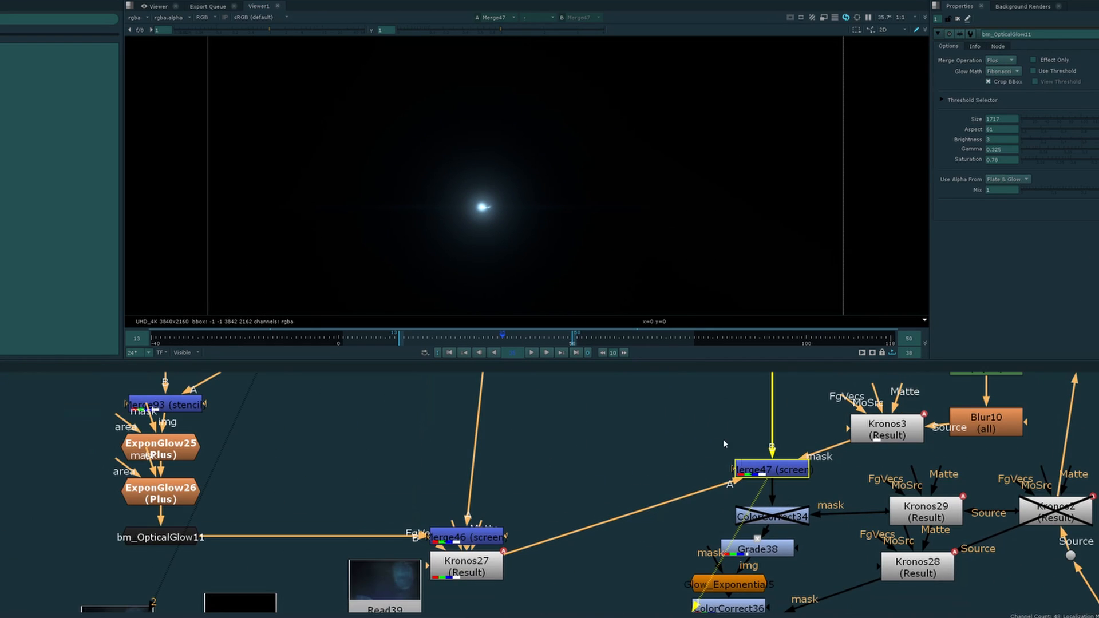
{"action": "mouse_move", "coordinate": [569, 216]}
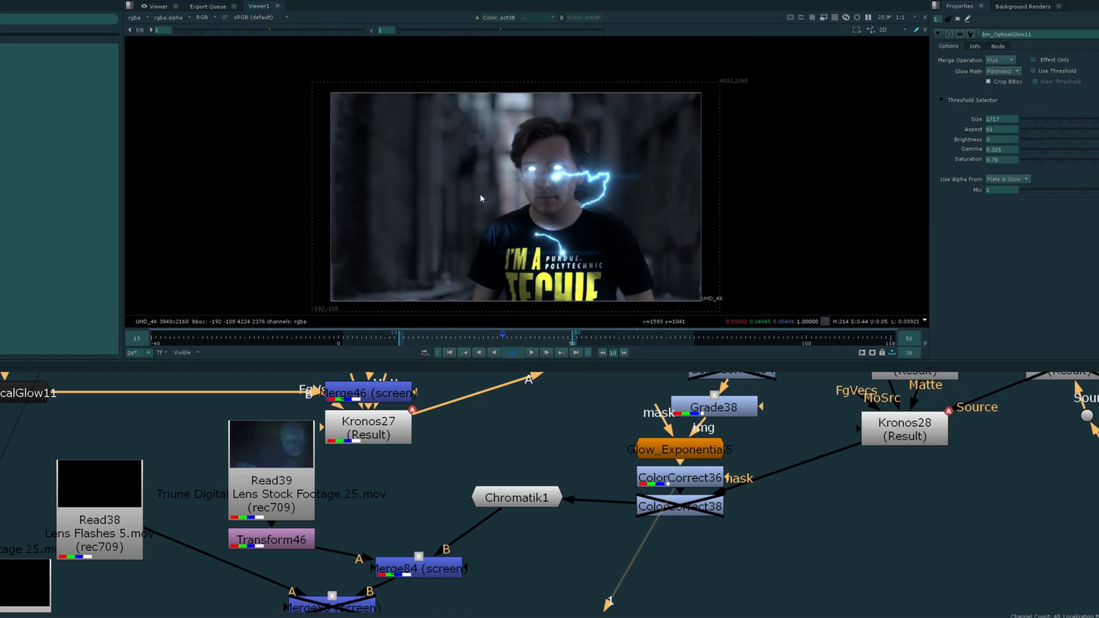
View Chromatik1 to show the final shot with glowing eyes, lightning and flares.
{"action": "left_click", "coordinate": [516, 497]}
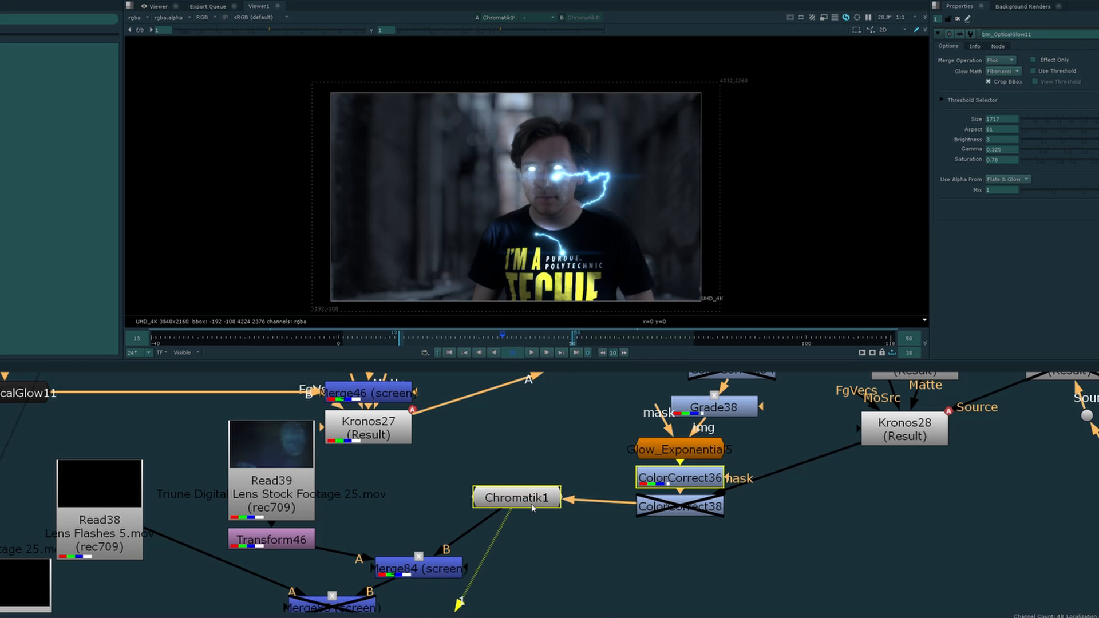